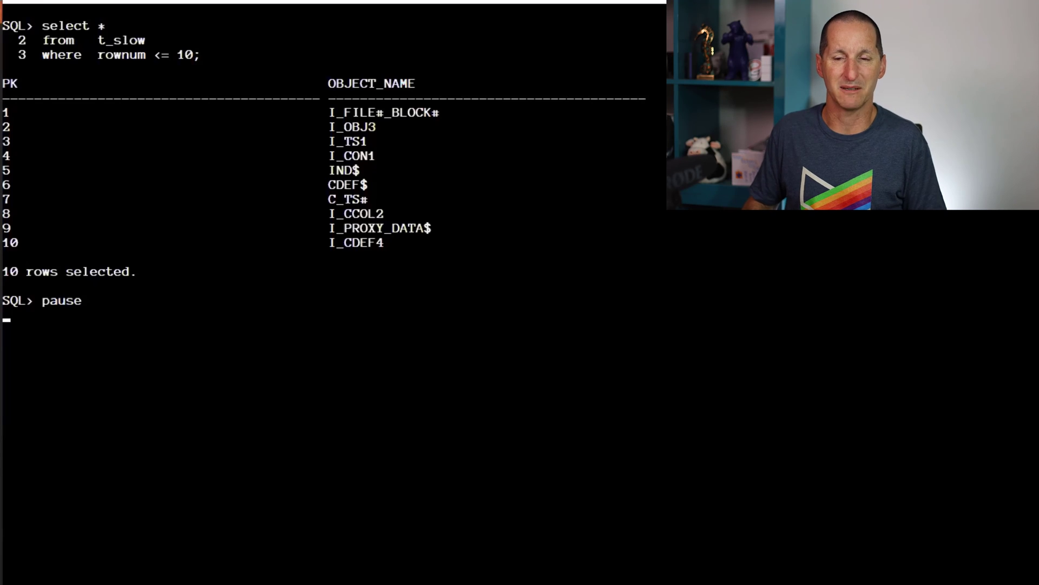
# Run the count(*) on t_slow (80420 rows) and the user_constraints query showing T_SLOW_PK enabled
pyautogui.press('Return')
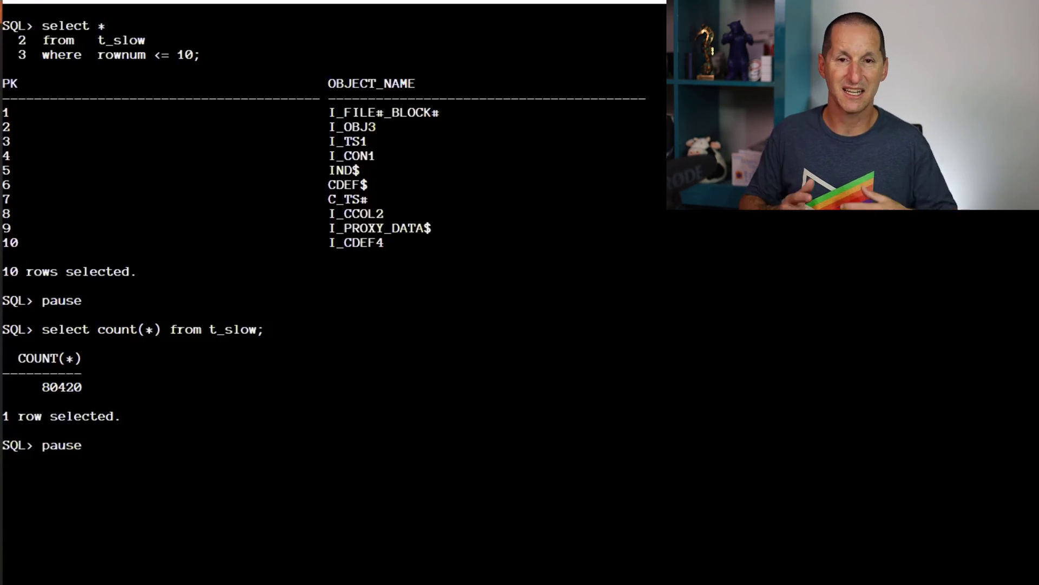
pyautogui.press('Return')
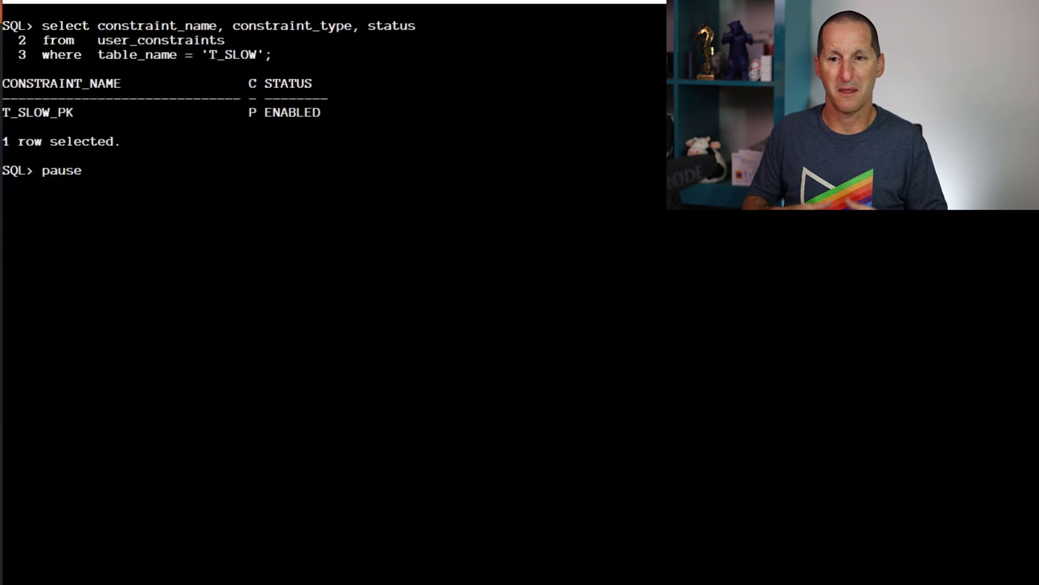
# Run EXPLAIN PLAN FOR SELECT * FROM t_slow WHERE pk = 12
pyautogui.press('Return')
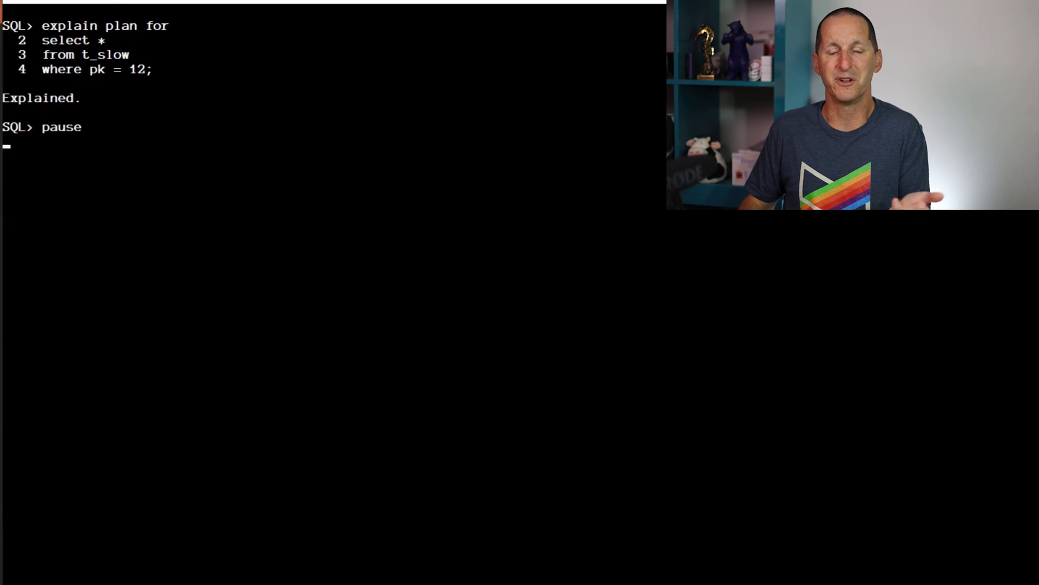
# Explain the /*+ index(t_slow) */ hinted pk = 12 query, then DESC t_slow showing PK as VARCHAR2(40)
pyautogui.press('Return')
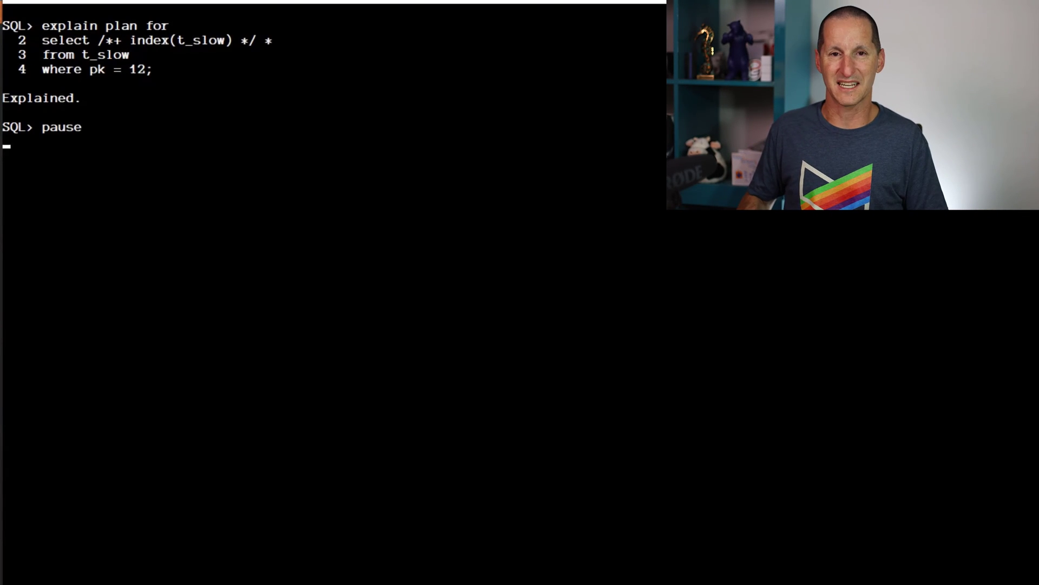
pyautogui.press('Return')
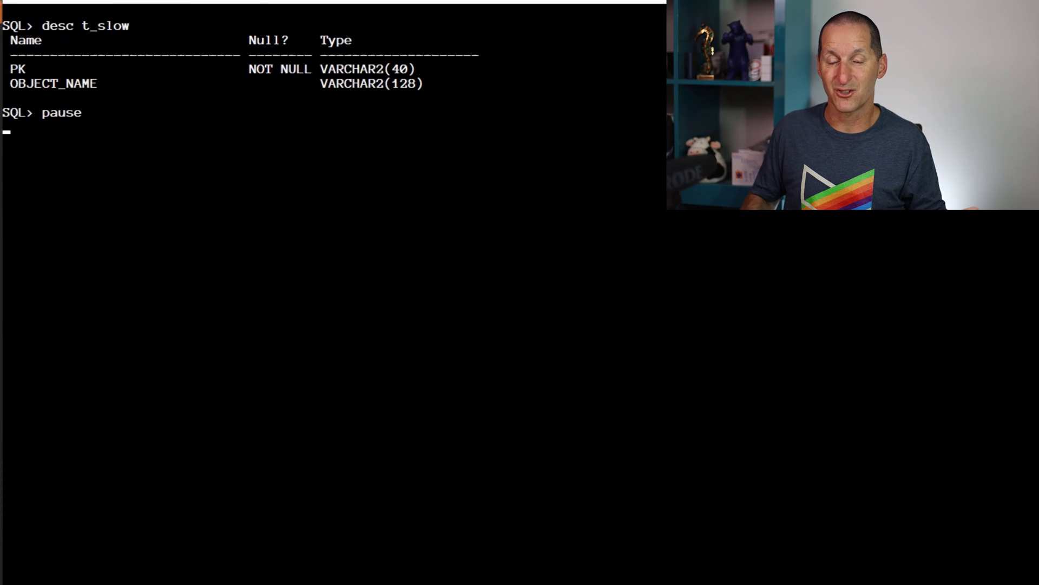
# Rerun the unhinted EXPLAIN PLAN for pk = 12, then continue the script to recreate t_slow
pyautogui.press('Return')
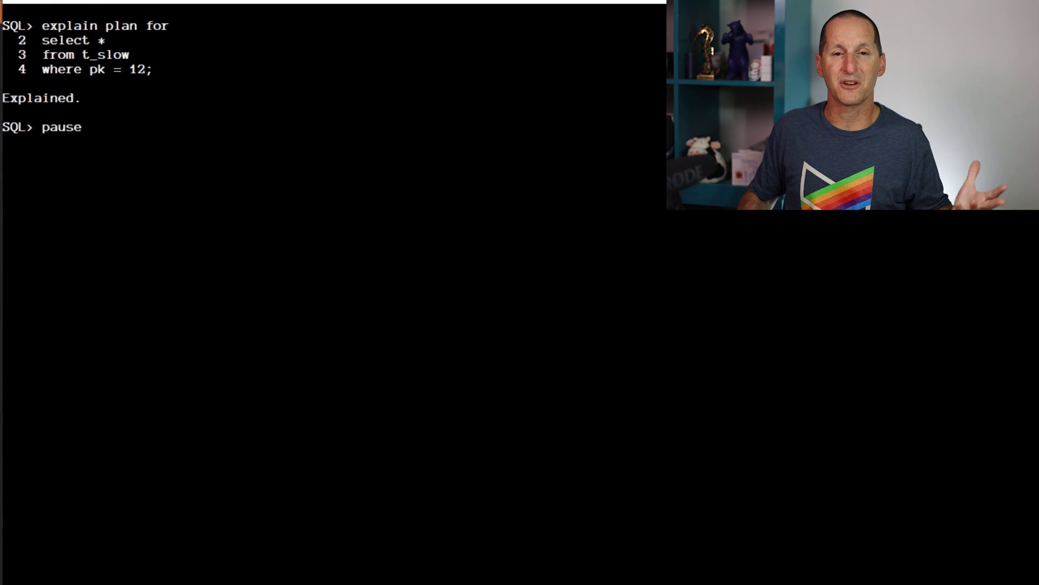
pyautogui.press('Return')
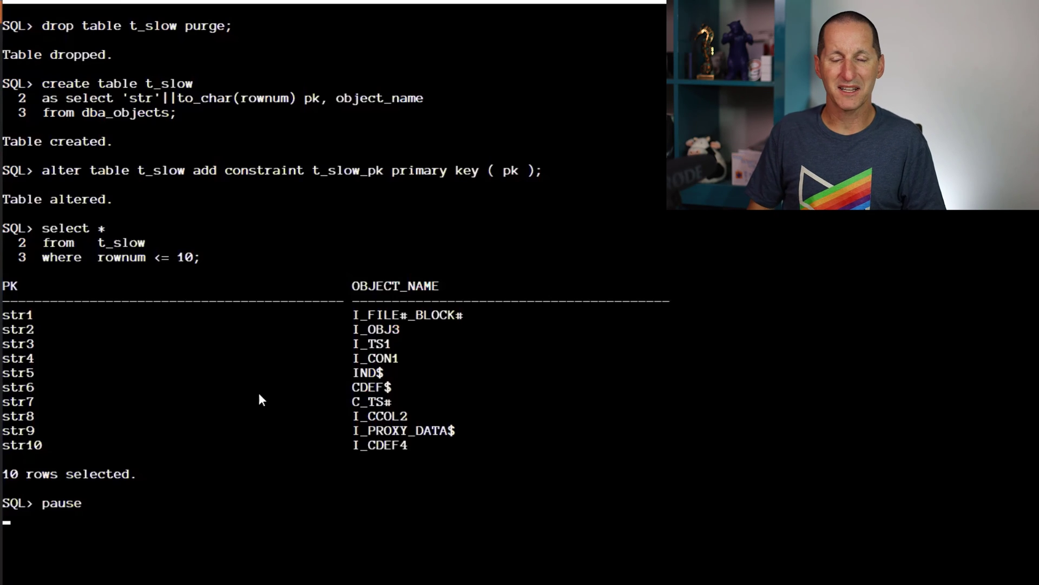
pyautogui.moveTo(131, 102)
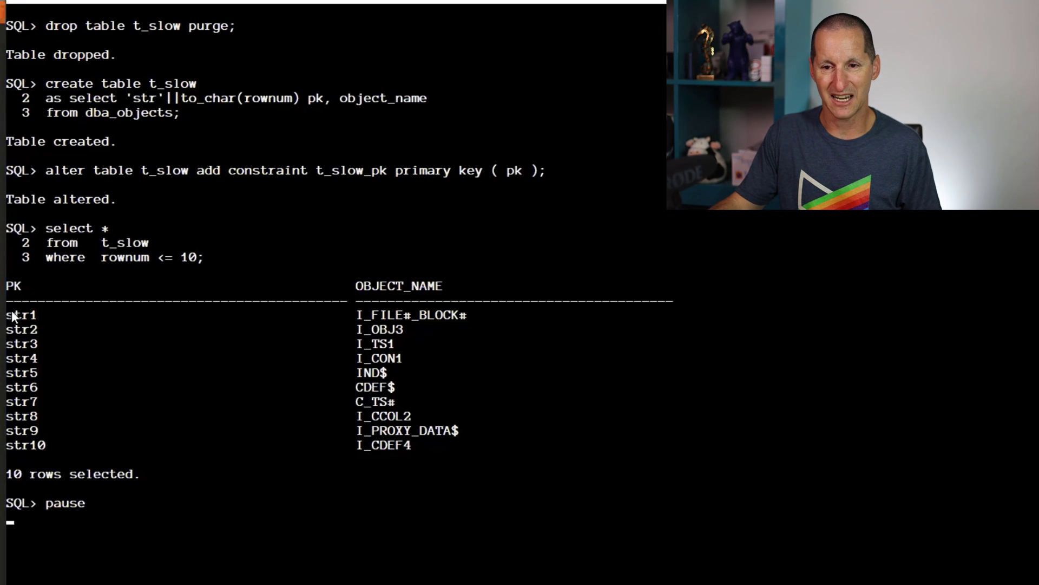
pyautogui.moveTo(178, 400)
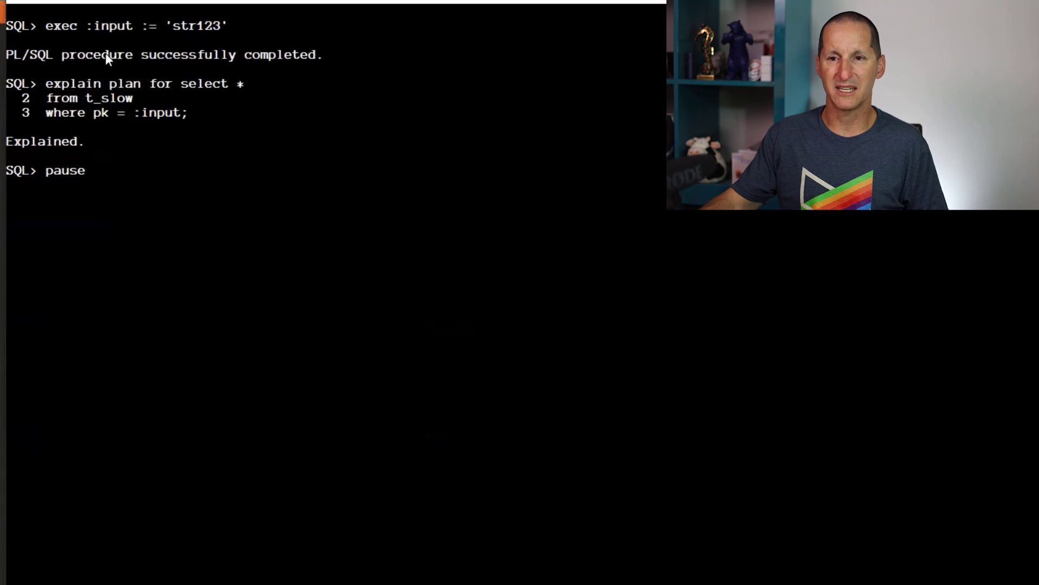
pyautogui.moveTo(297, 76)
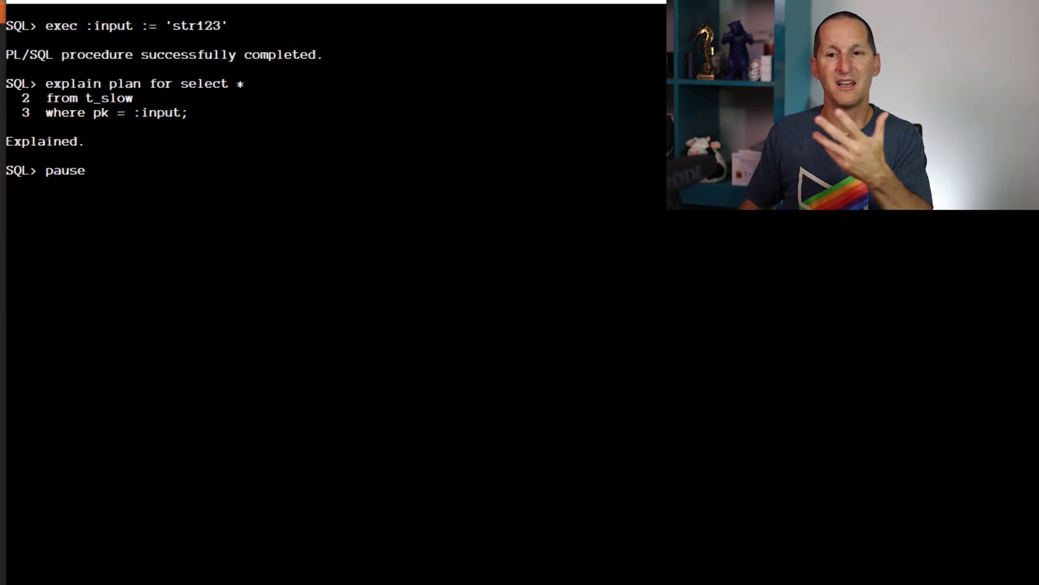
# Run exec :input := 'str123' and explain the plan for select * from t_slow where pk = :input
pyautogui.press('Return')
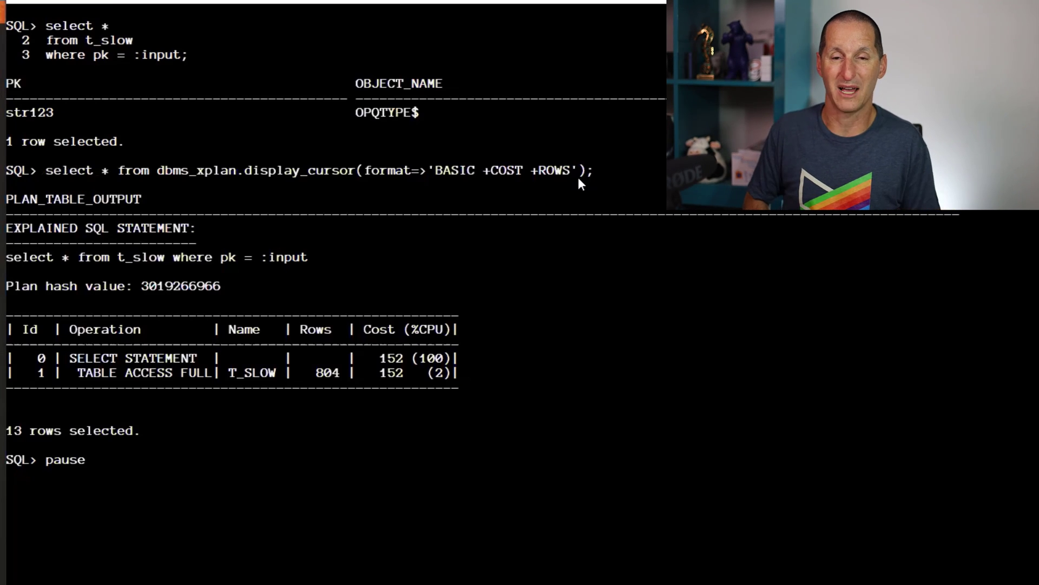
pyautogui.moveTo(240, 391)
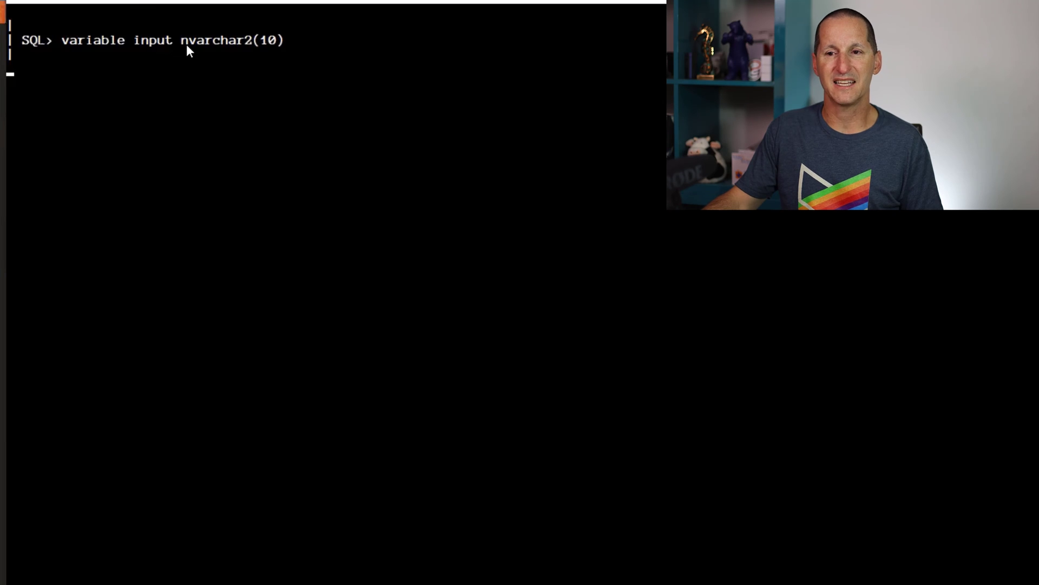
pyautogui.moveTo(339, 57)
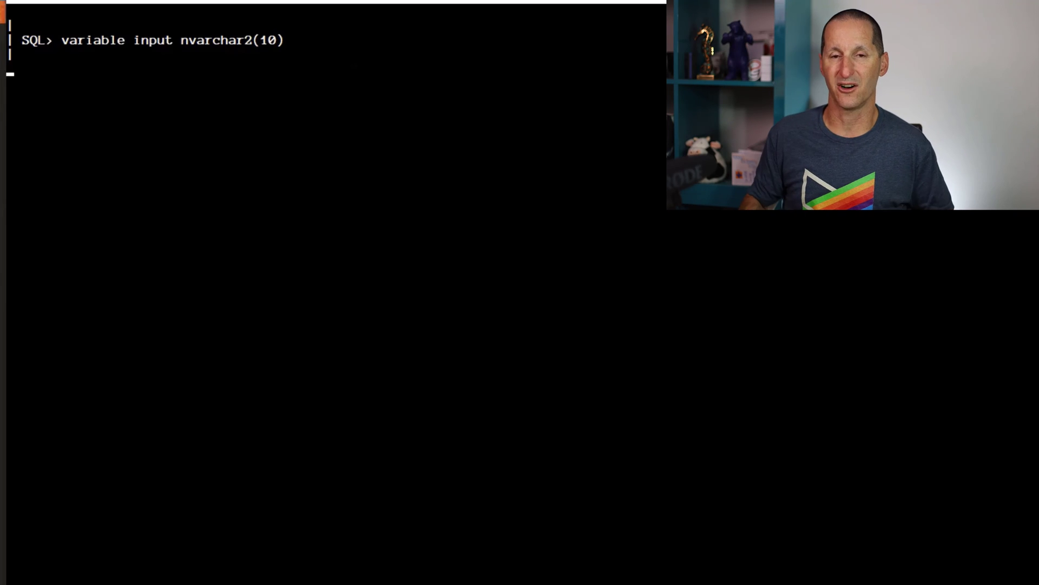
# Continue the script after declaring variable input nvarchar2(10)
pyautogui.press('Return')
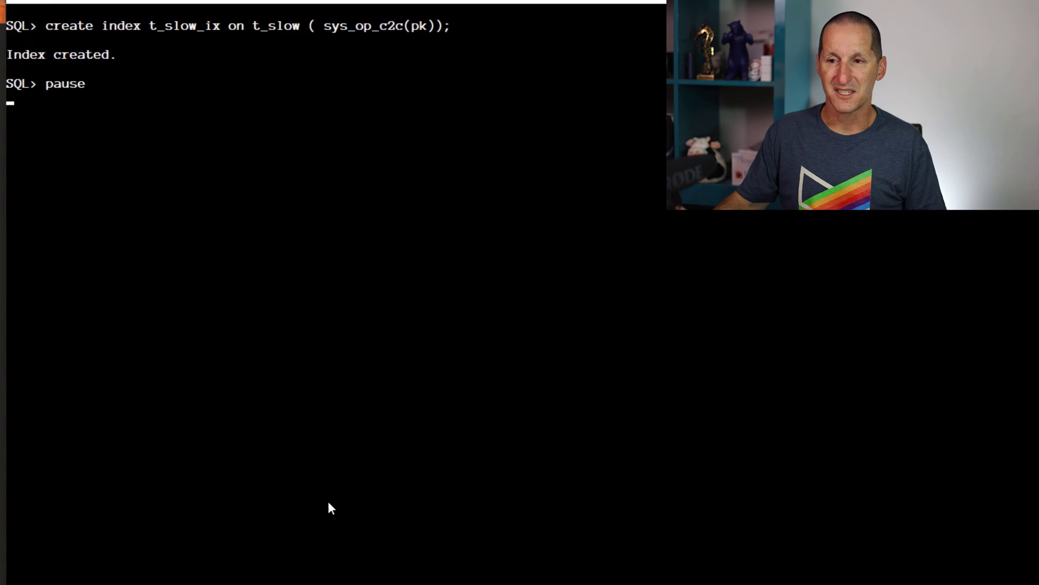
# Rerun select * from t_slow where pk = :input with t_slow_ix in place, returning the str123 row
pyautogui.press('Return')
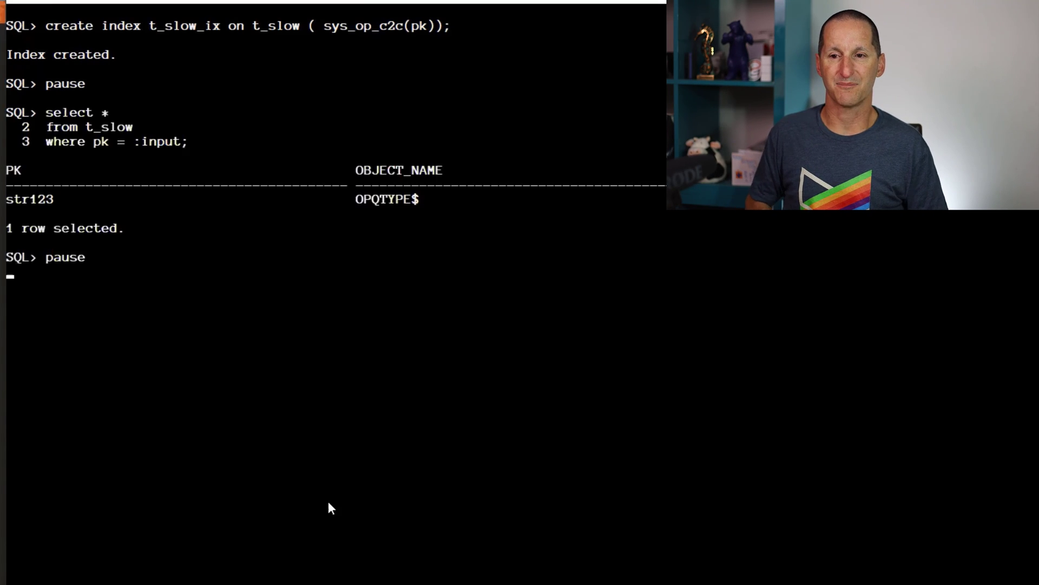